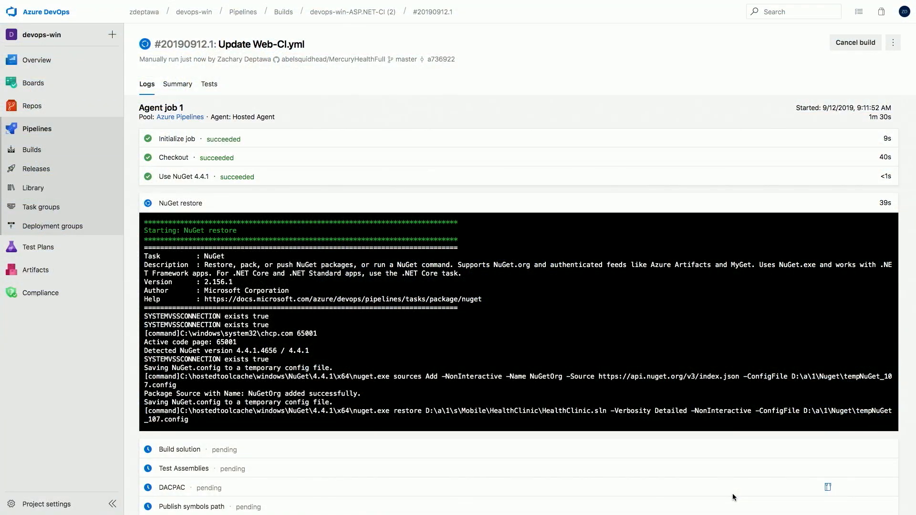
Scroll the Logs tab until every Agent job 1 step of build #20190912.1 shows succeeded
scroll("down", 3)
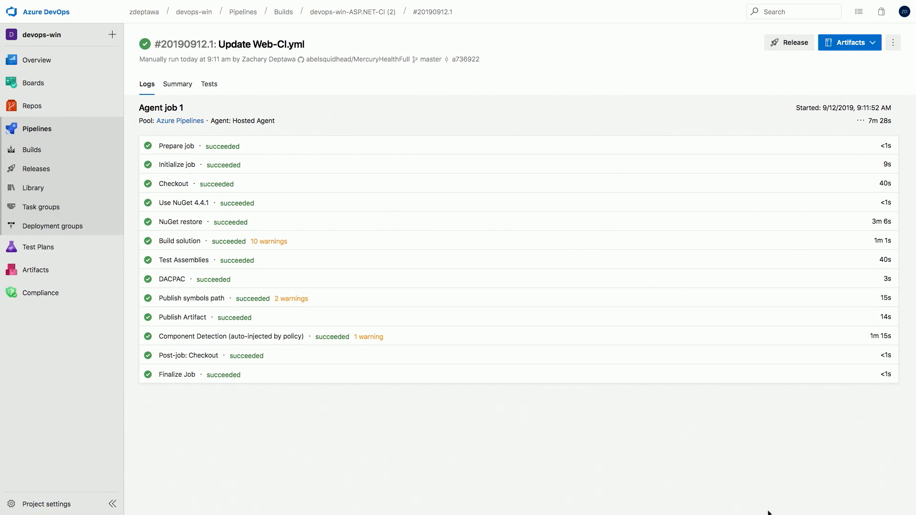
mouse_move(870, 58)
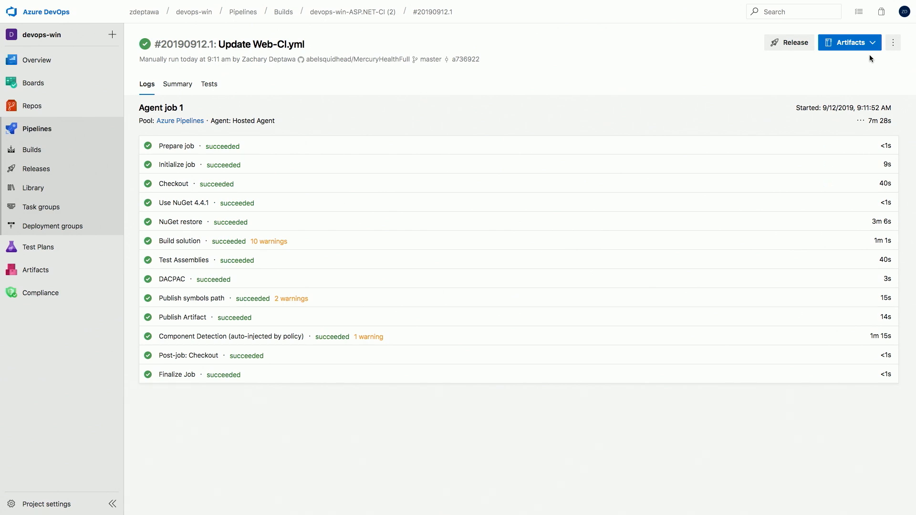
Browse the build's artifacts, expanding drop, Web and src to reveal the MercuryHealth folders
left_click(847, 42)
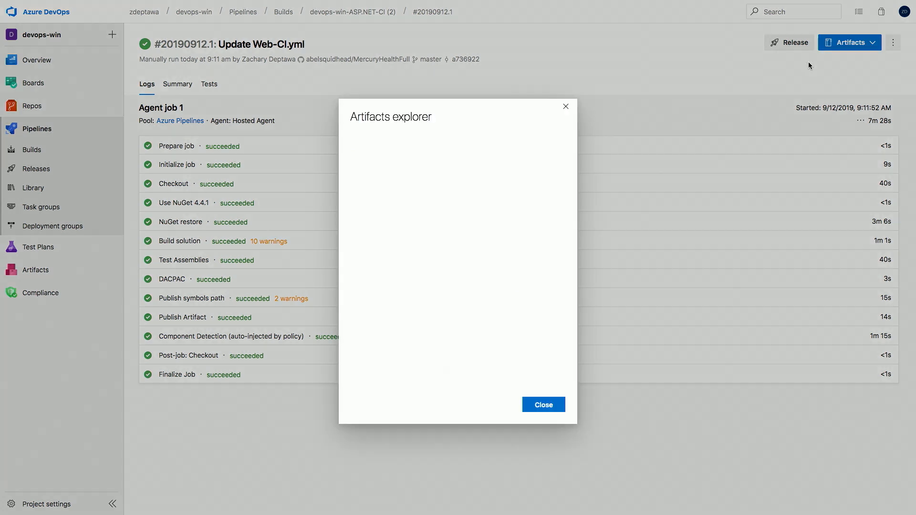
left_click(355, 144)
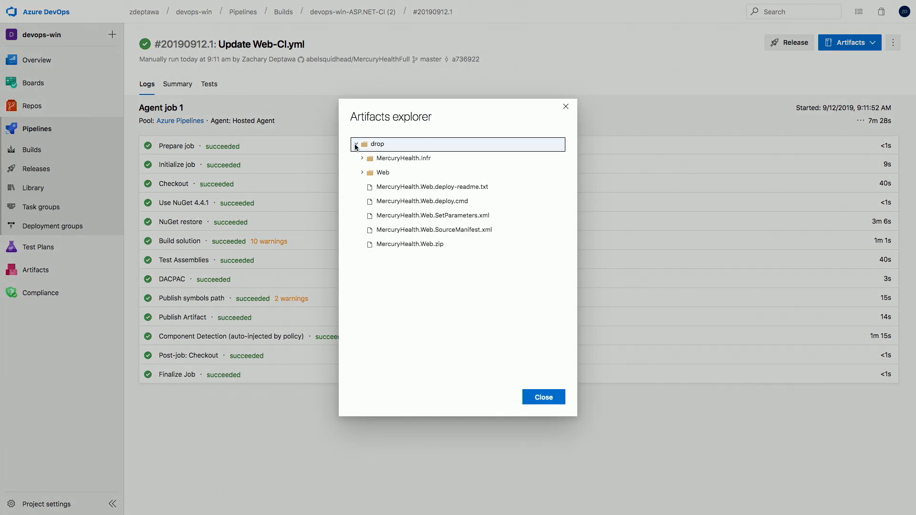
left_click(362, 172)
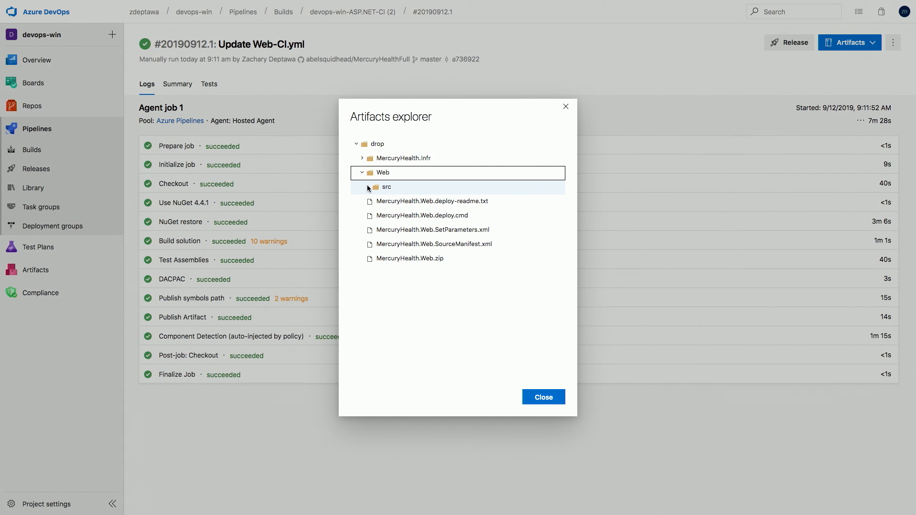
left_click(368, 186)
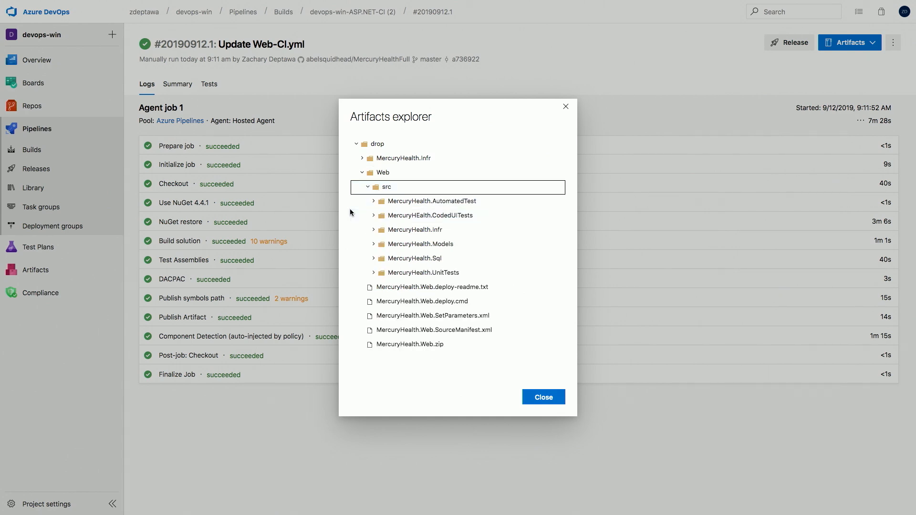